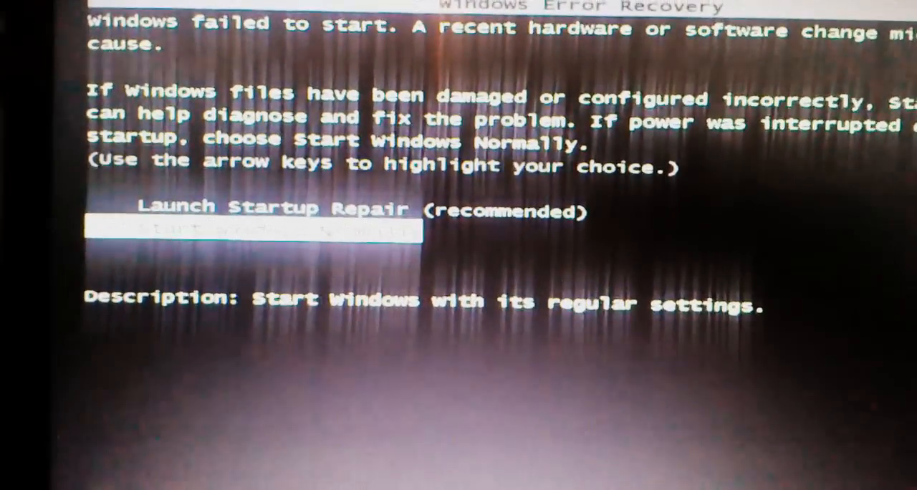
{"action": "key", "text": "down"}
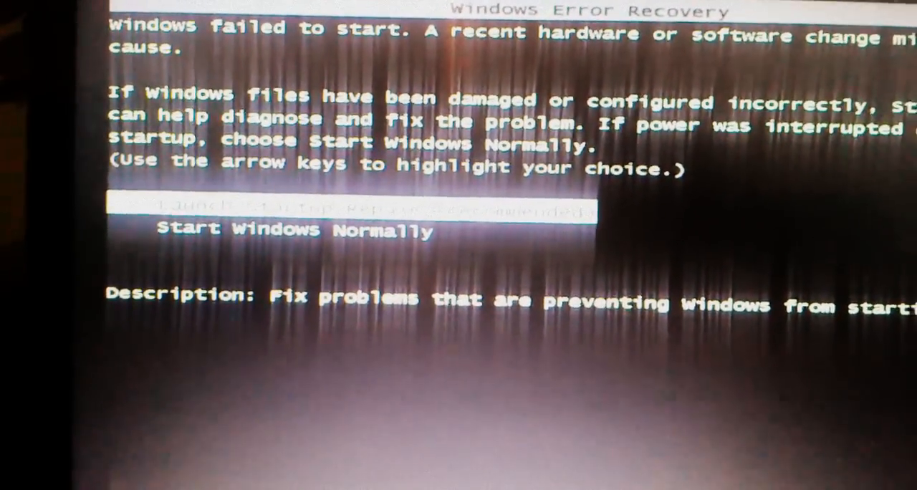
{"action": "key", "text": "Up"}
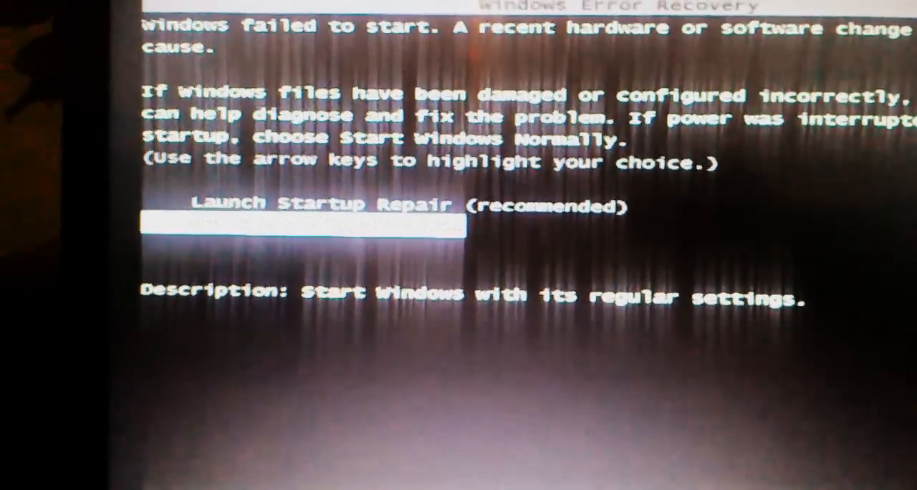